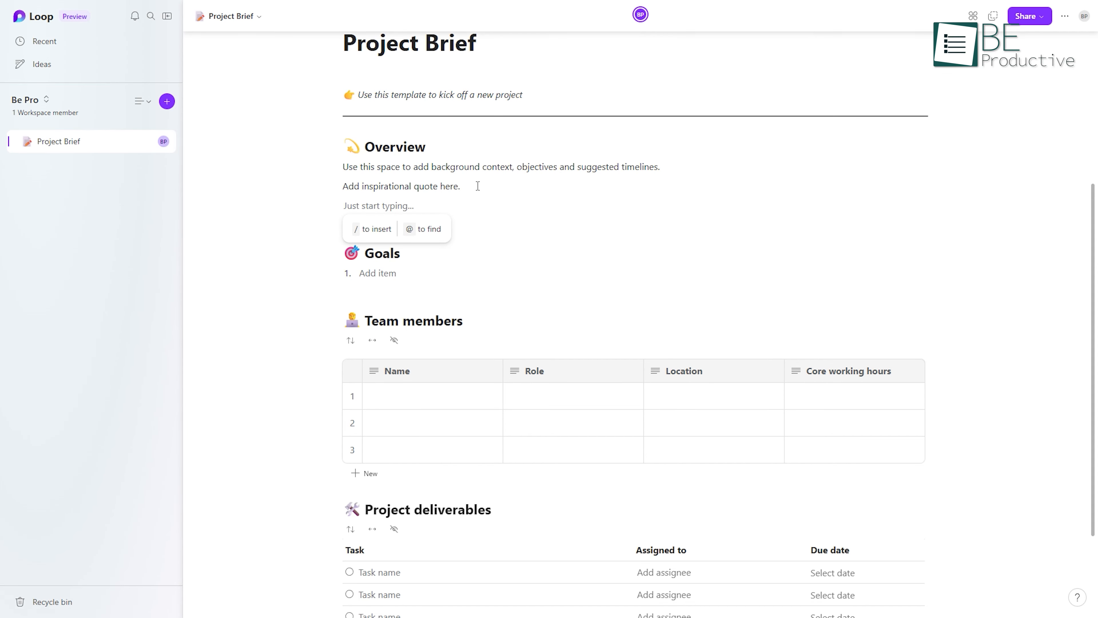
Step: Start inserting a component on the Project Brief page with the / menu
{"action": "type", "text": "/"}
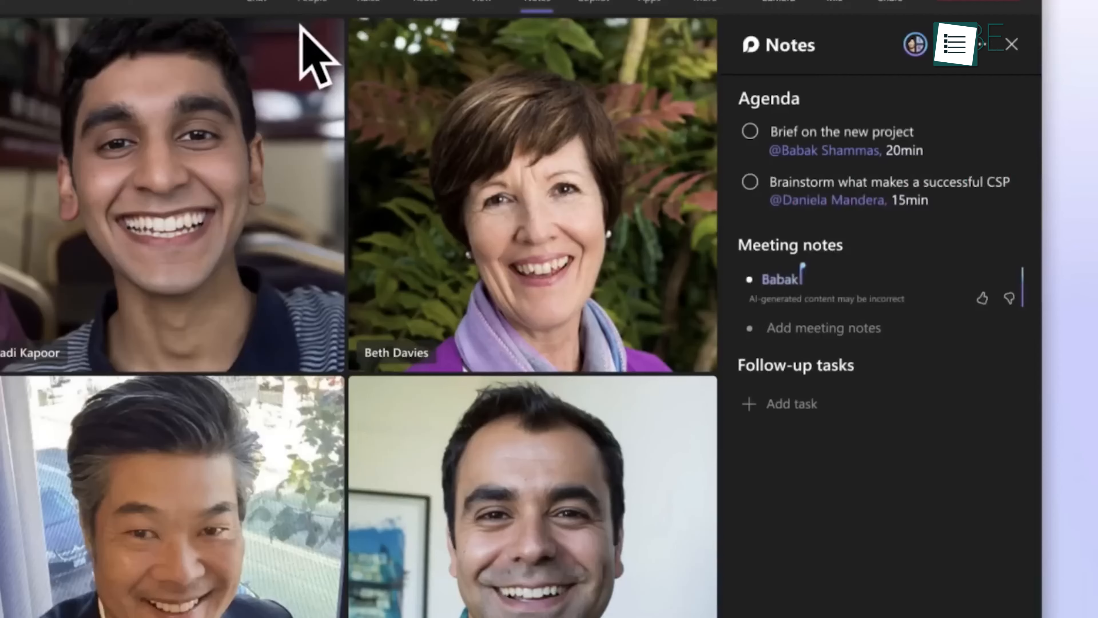
Step: Add the meeting note 'showed demos of new features.' under Meeting notes
{"action": "type", "text": "showed demos of new features."}
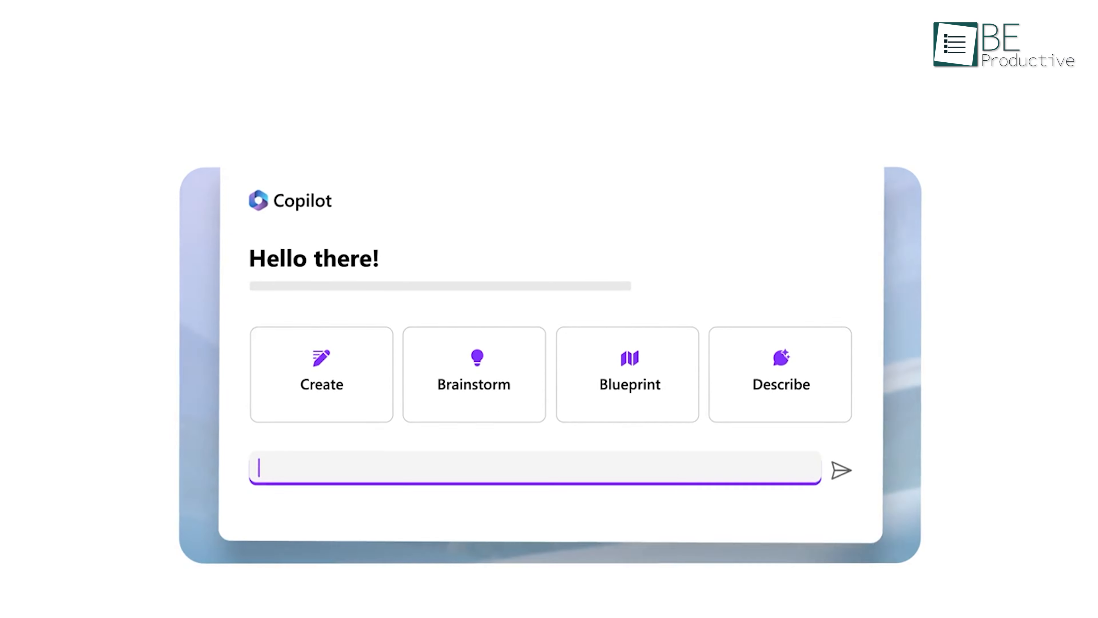
Step: Ask Copilot 'What are some best practices for running a brainstorming session?'
{"action": "type", "text": "What are some best practices for running a brainstorming session?"}
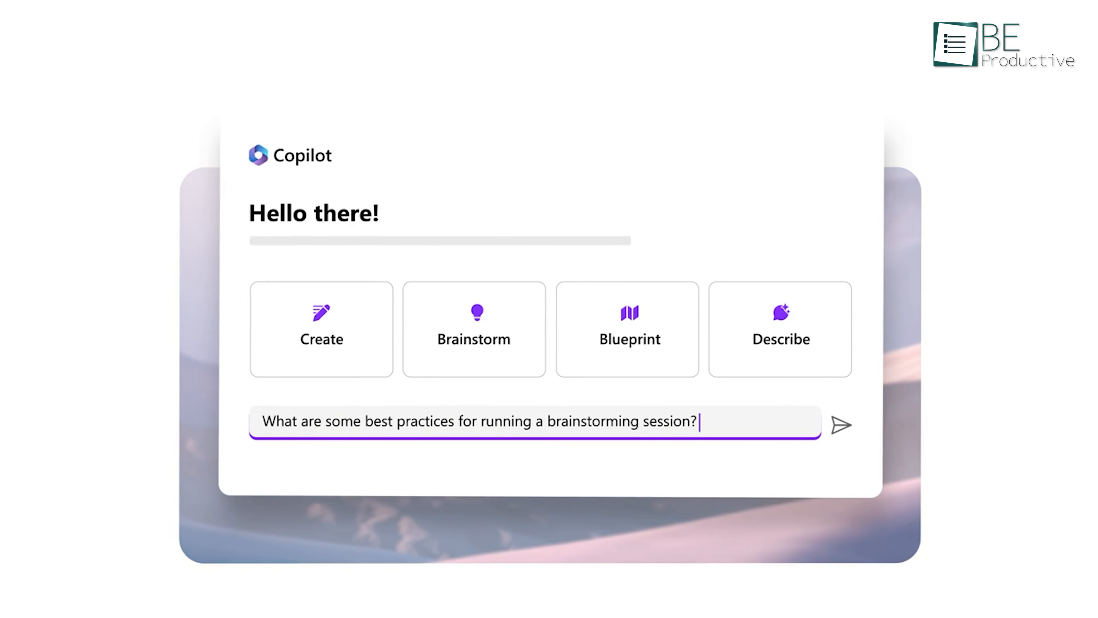
{"action": "left_click", "coordinate": [842, 425]}
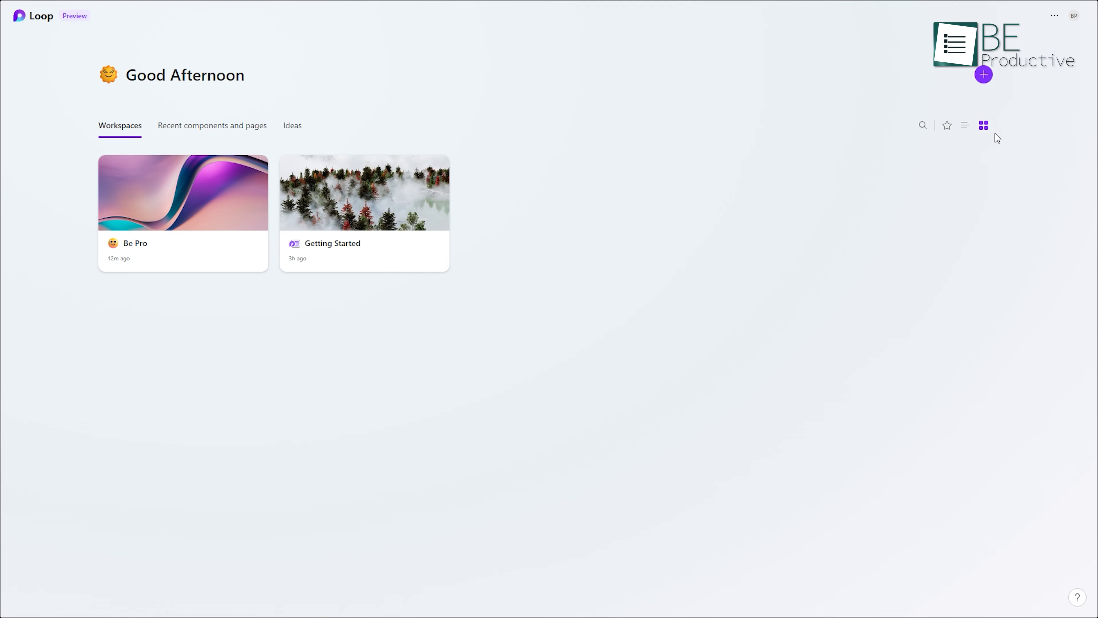
Step: Create a new Loop workspace named Be Pro
{"action": "left_click", "coordinate": [983, 74]}
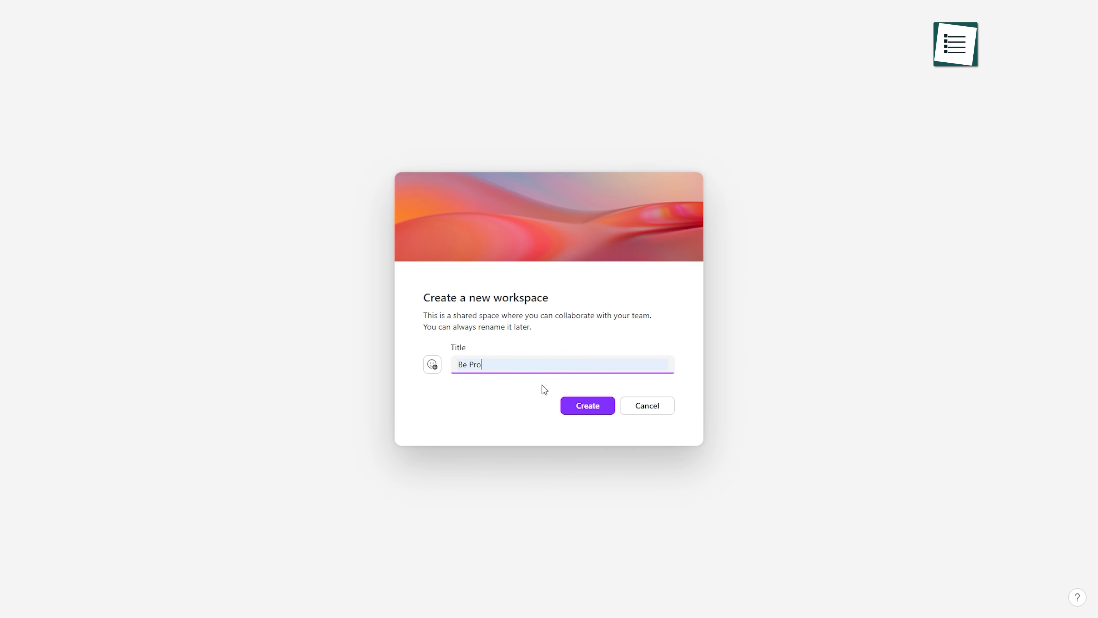
{"action": "left_click", "coordinate": [587, 405]}
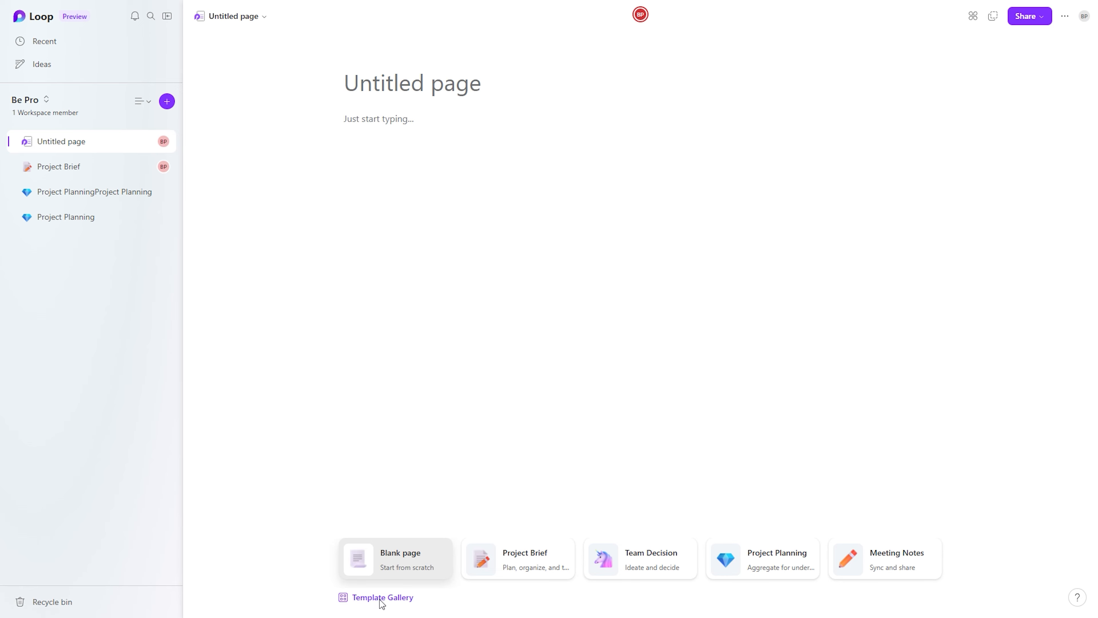
Step: Create a page from the Project Planning template in the Template Gallery
{"action": "left_click", "coordinate": [381, 597]}
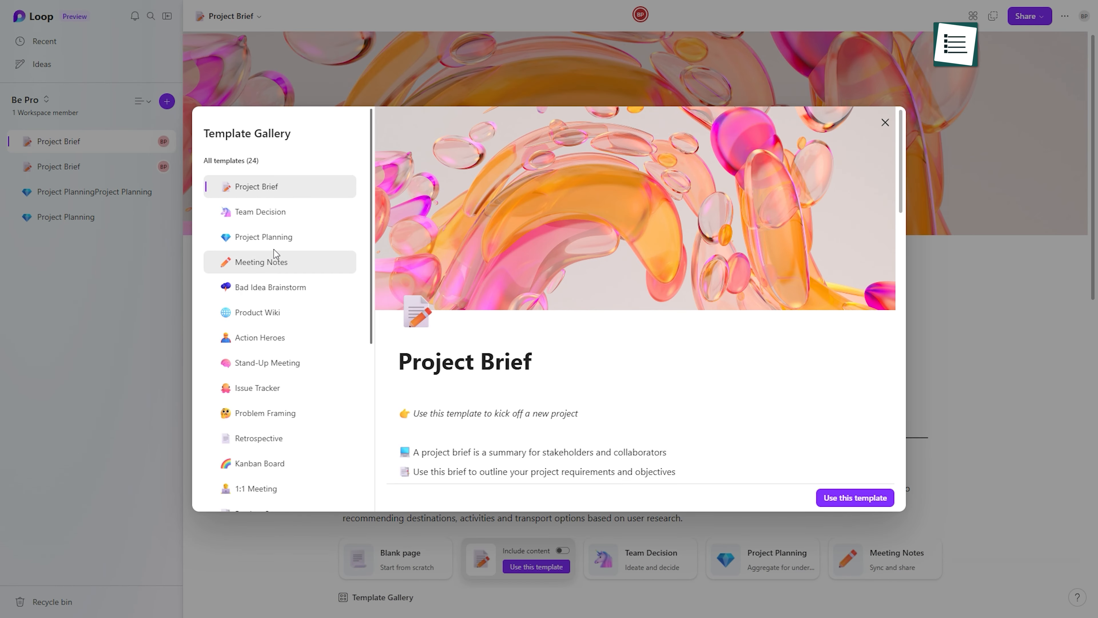
{"action": "left_click", "coordinate": [265, 237]}
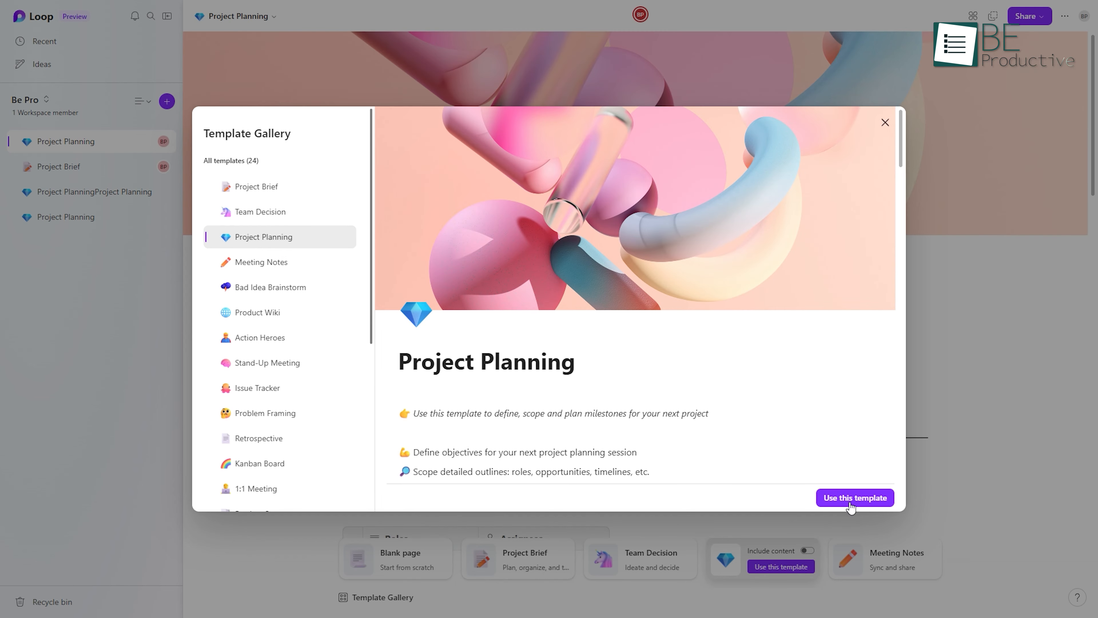
{"action": "left_click", "coordinate": [854, 497]}
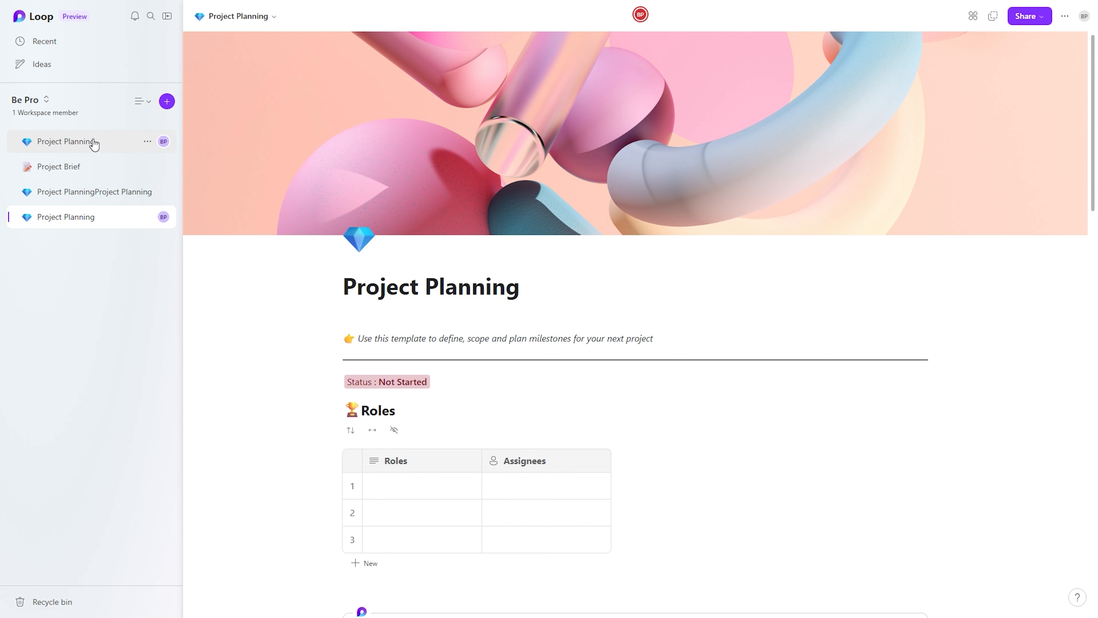
{"action": "mouse_move", "coordinate": [85, 190]}
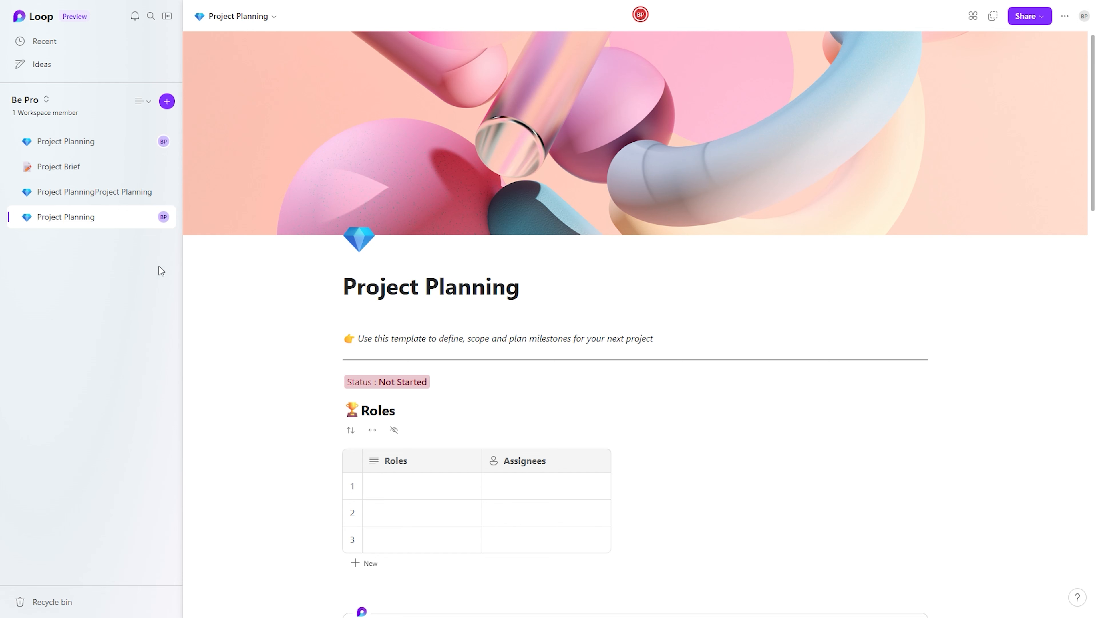
{"action": "mouse_move", "coordinate": [227, 291]}
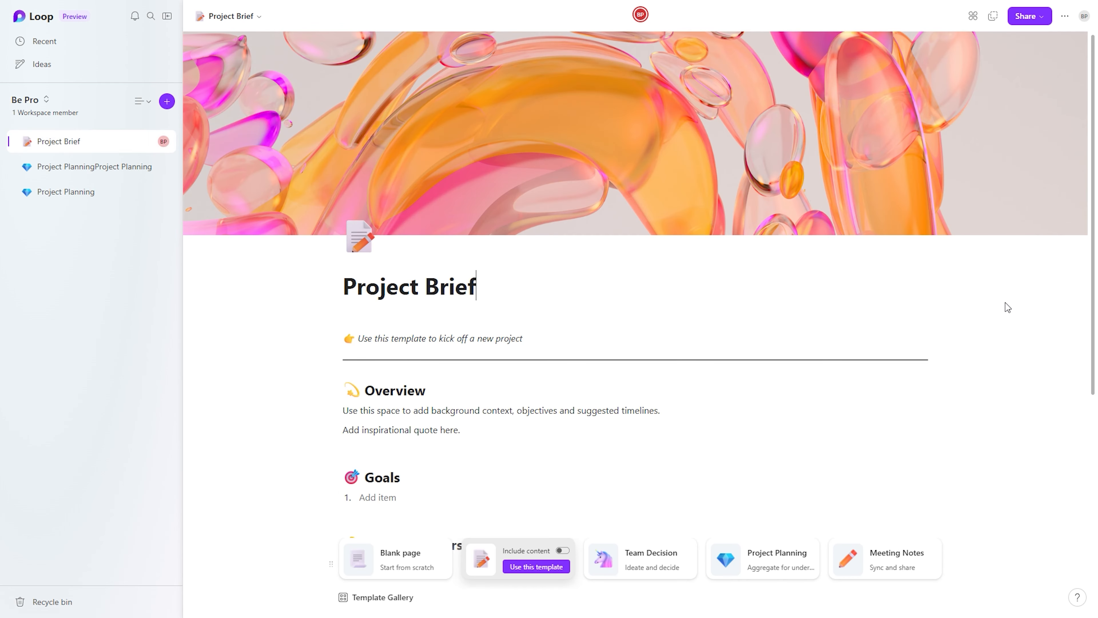
Step: Scroll down through the Project Brief page content
{"action": "scroll", "scroll_direction": "down", "scroll_amount": 3}
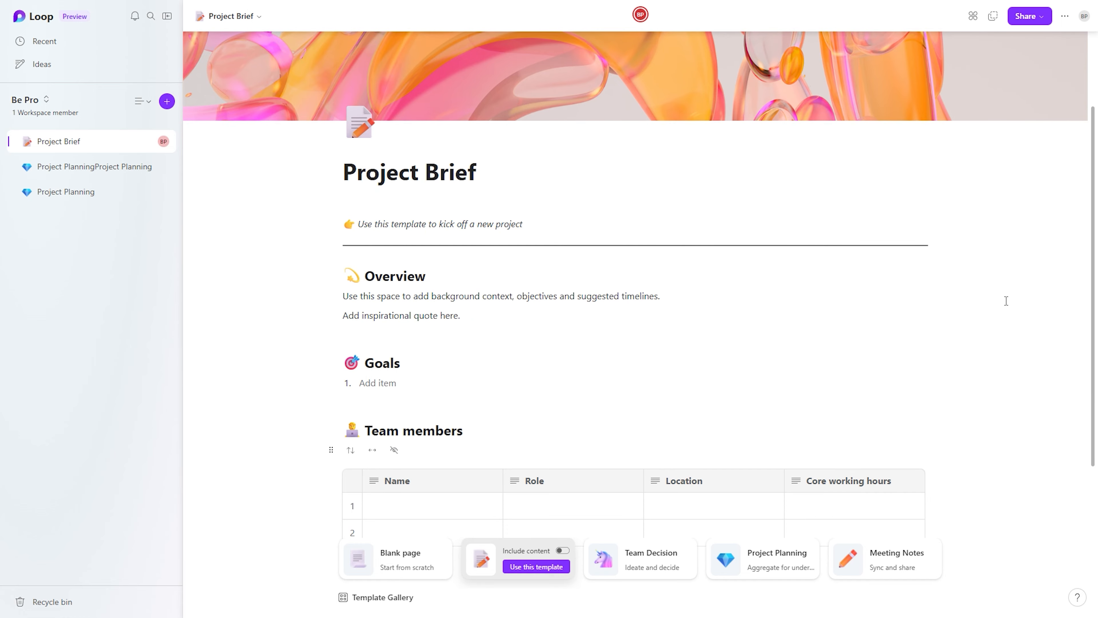
{"action": "scroll", "scroll_direction": "down", "scroll_amount": 3}
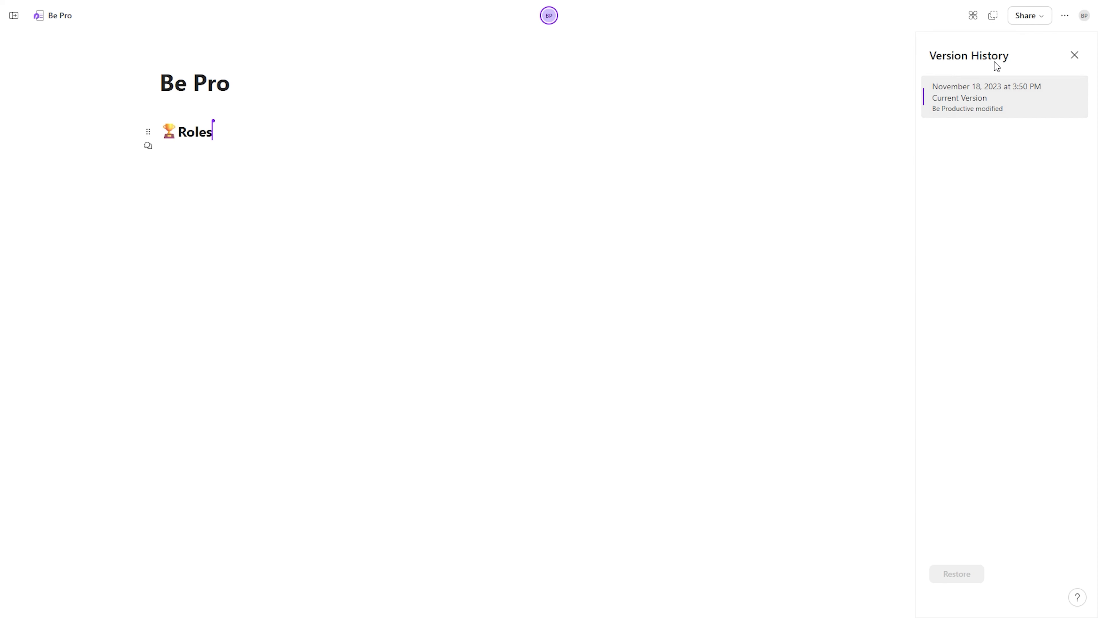
Step: Start a new recap for the Project Brief page from the page options
{"action": "left_click", "coordinate": [1064, 16]}
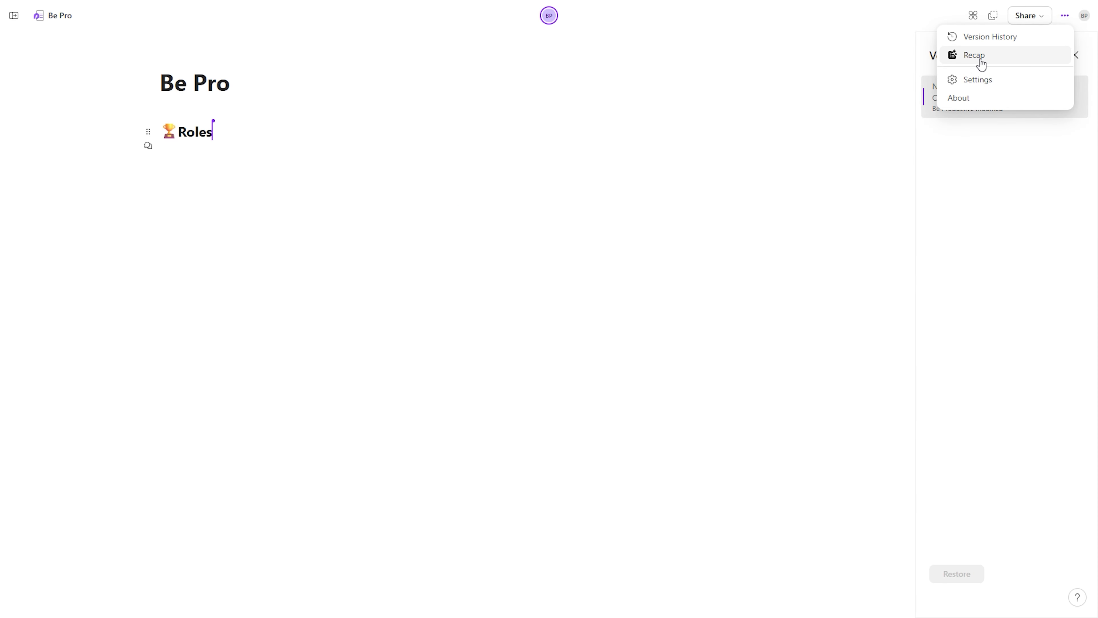
{"action": "left_click", "coordinate": [973, 55]}
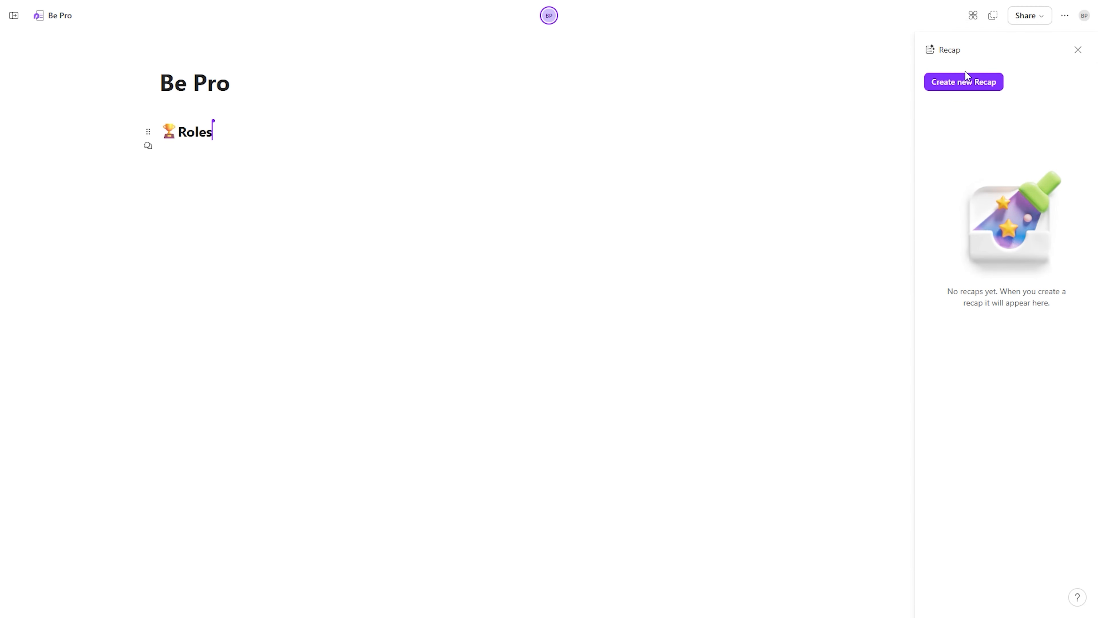
{"action": "mouse_move", "coordinate": [1011, 114]}
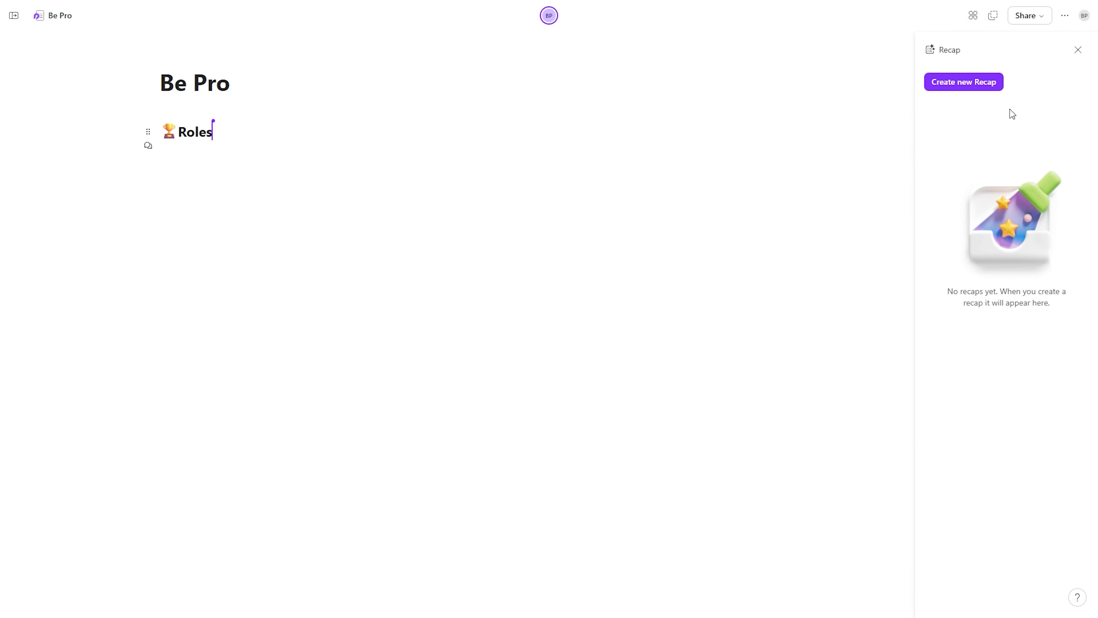
{"action": "left_click", "coordinate": [963, 81]}
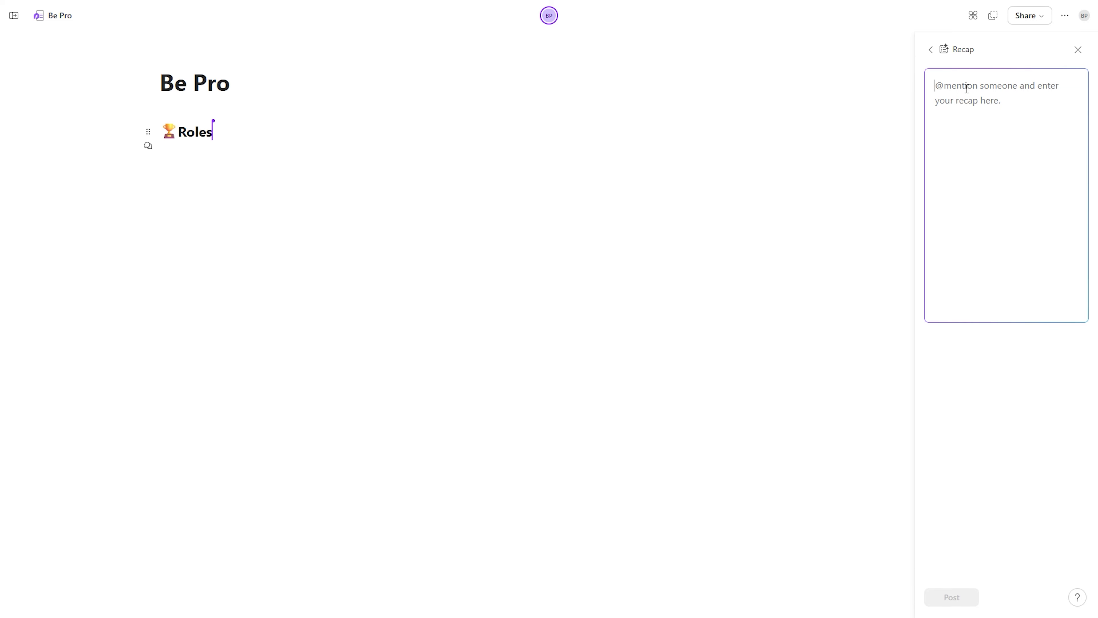
Step: Mention teammate John in the recap via an @ mention
{"action": "type", "text": "@John"}
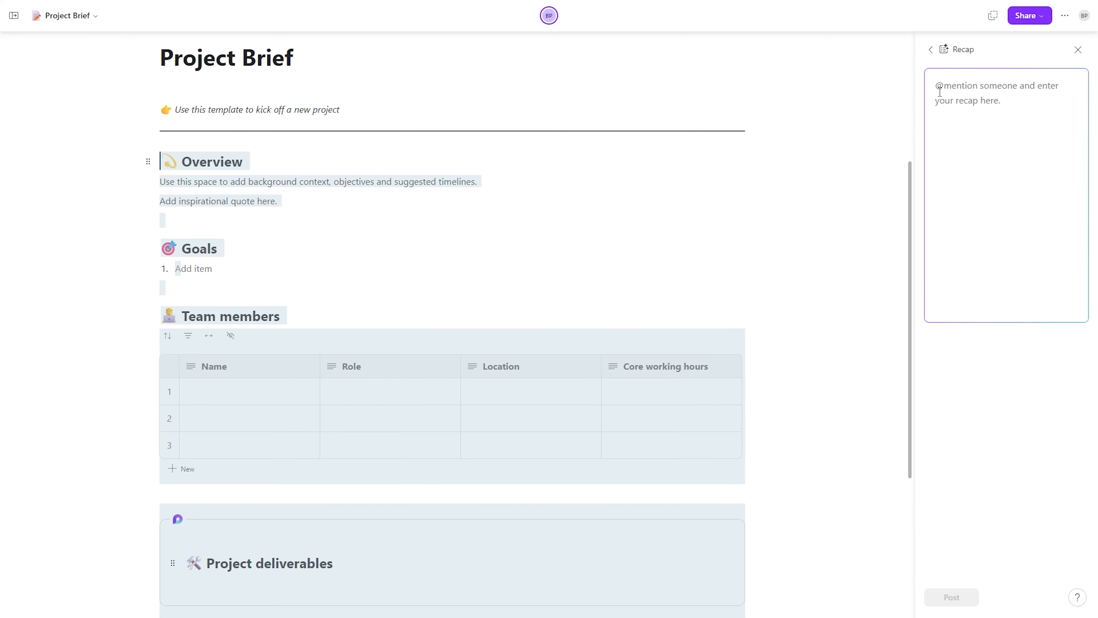
{"action": "type", "text": "@"}
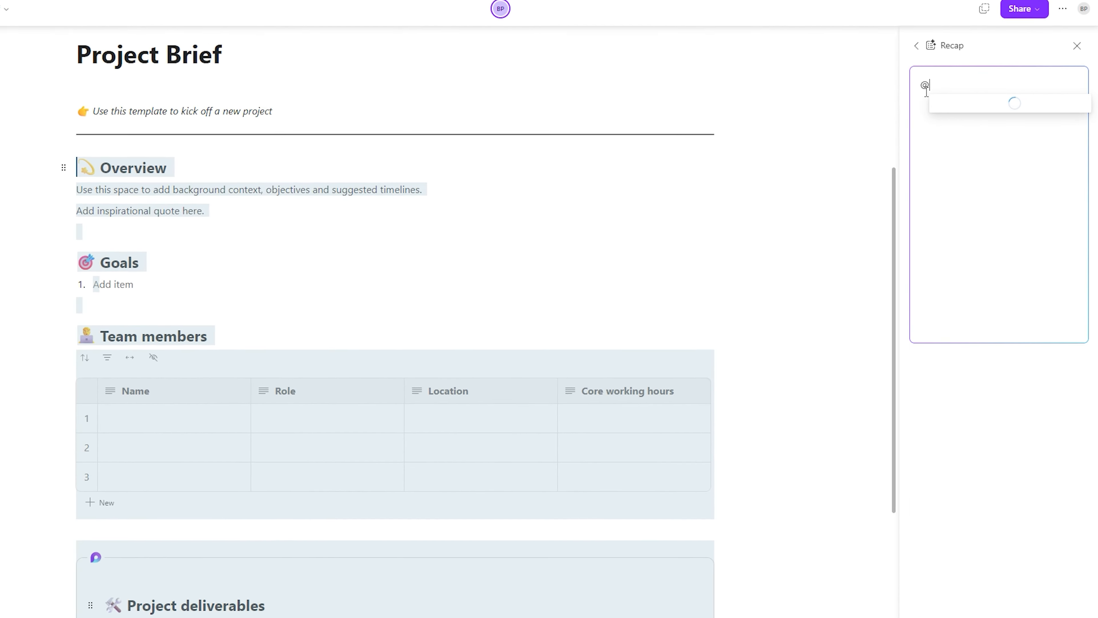
{"action": "type", "text": "John"}
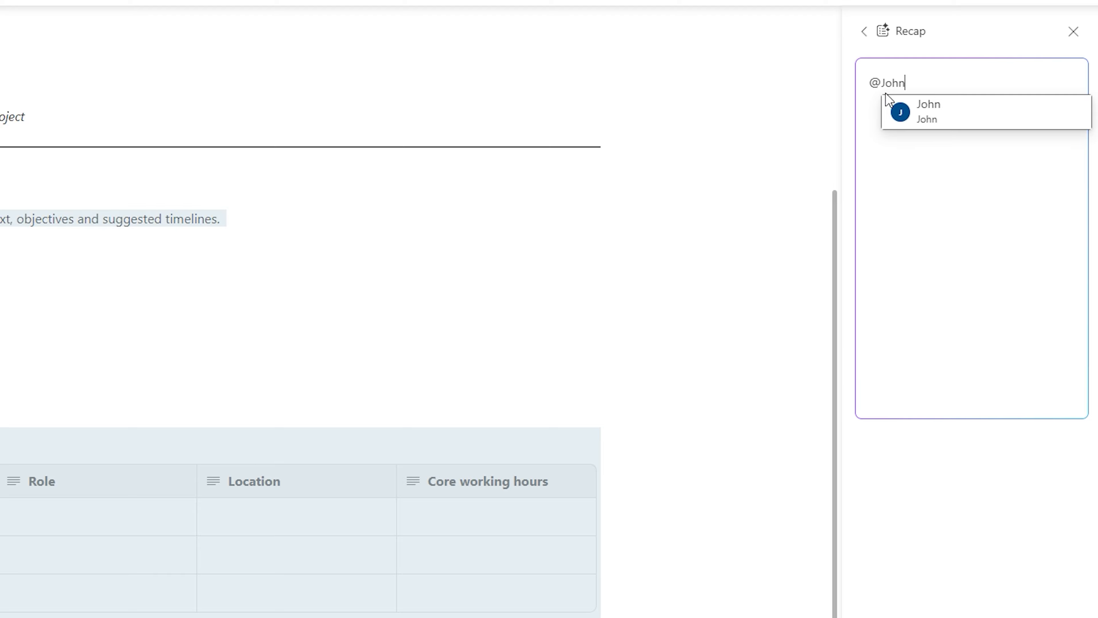
{"action": "left_click", "coordinate": [927, 110]}
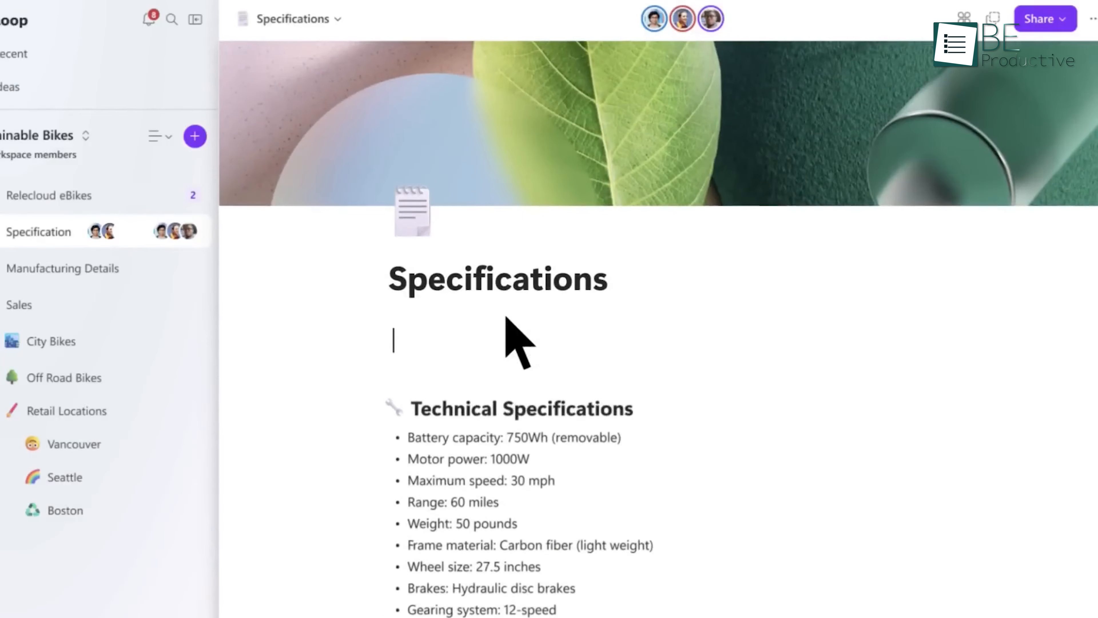
Step: Have Copilot summarize the Specifications page via the / menu
{"action": "type", "text": "/"}
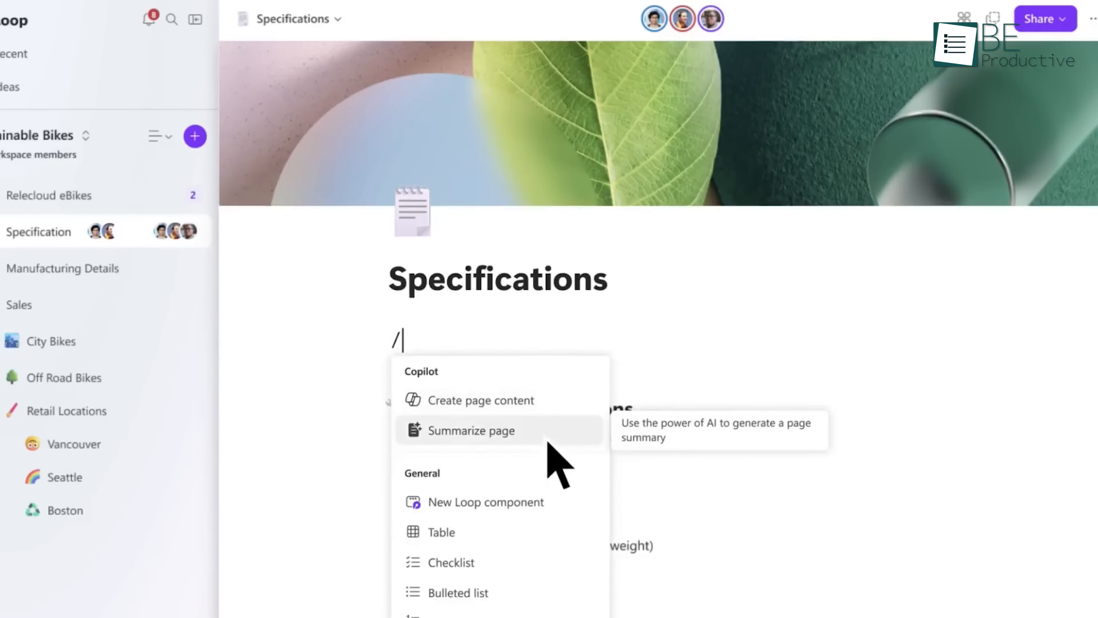
{"action": "left_click", "coordinate": [471, 430]}
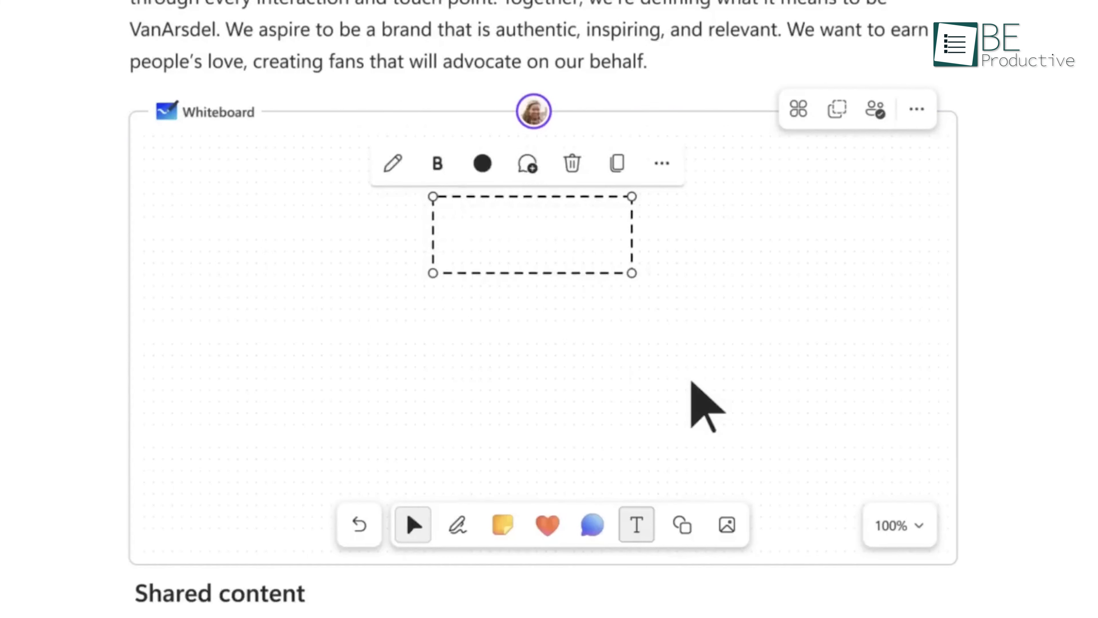
Step: Label the whiteboard text box 'Mind Map' and pick a bottom-toolbar tool
{"action": "type", "text": "Mind Map"}
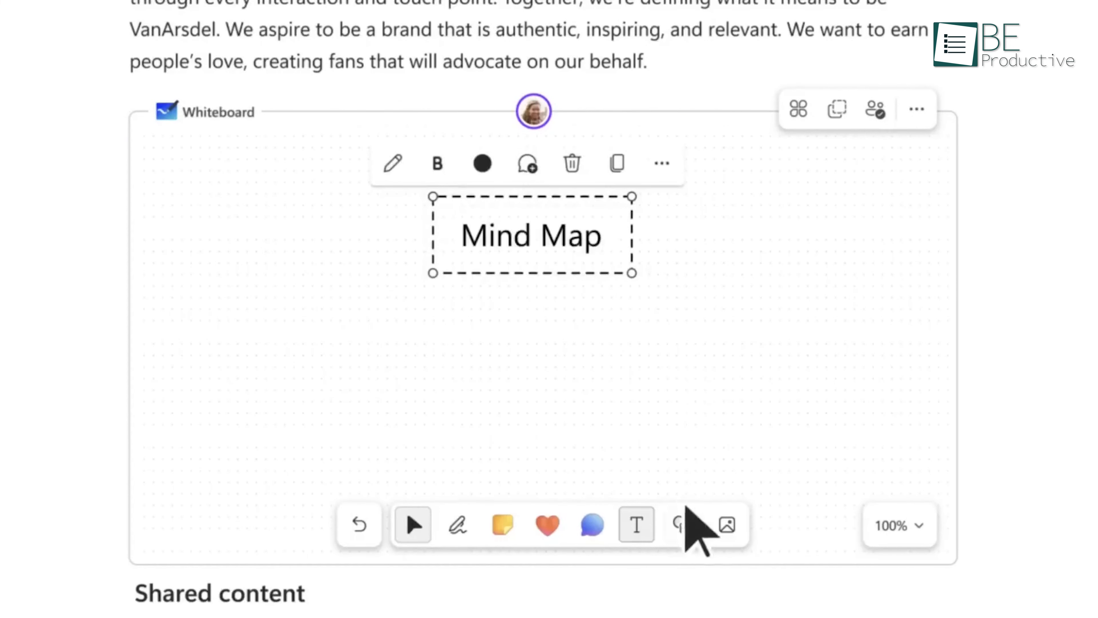
{"action": "left_click", "coordinate": [680, 524]}
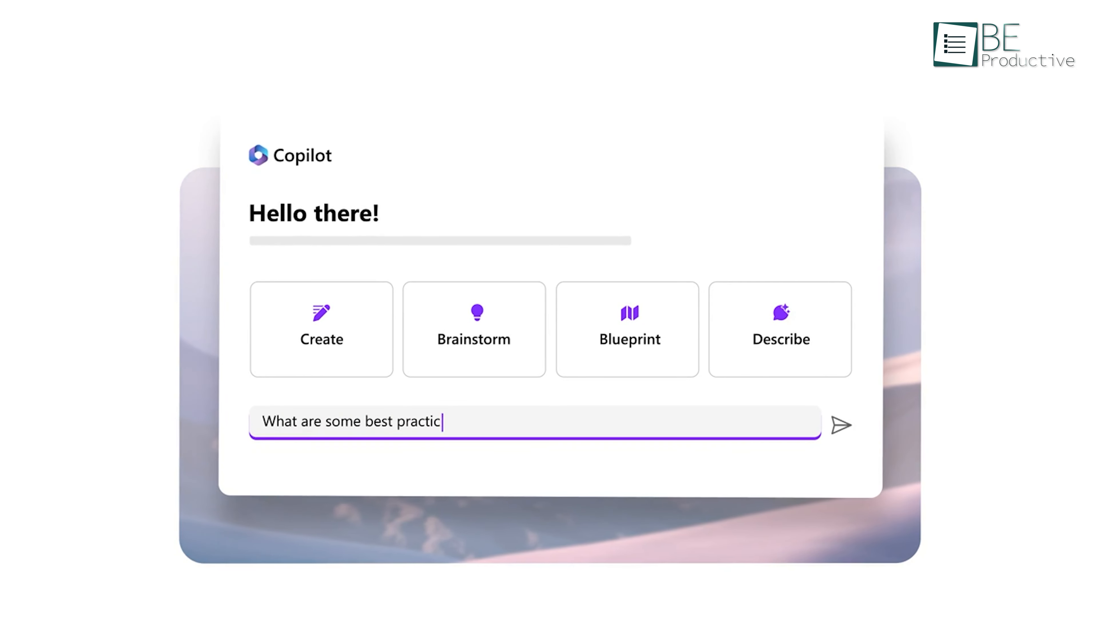
Step: Finish the Copilot brainstorming question, then show the page's sharing options
{"action": "type", "text": "es for running a brainstorming session?"}
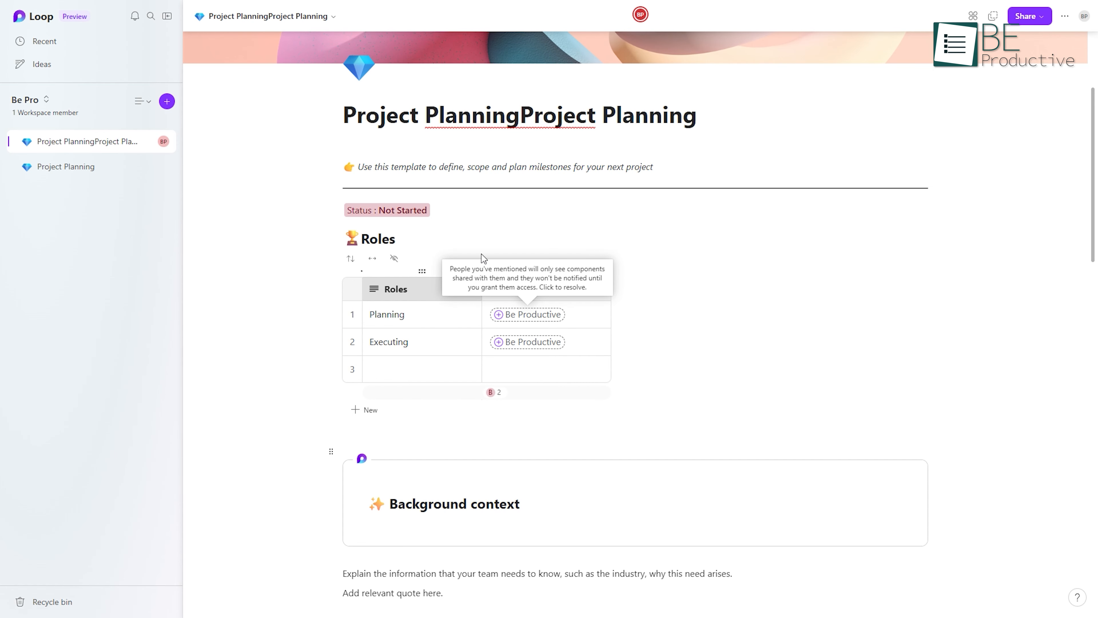
{"action": "left_click", "coordinate": [993, 16]}
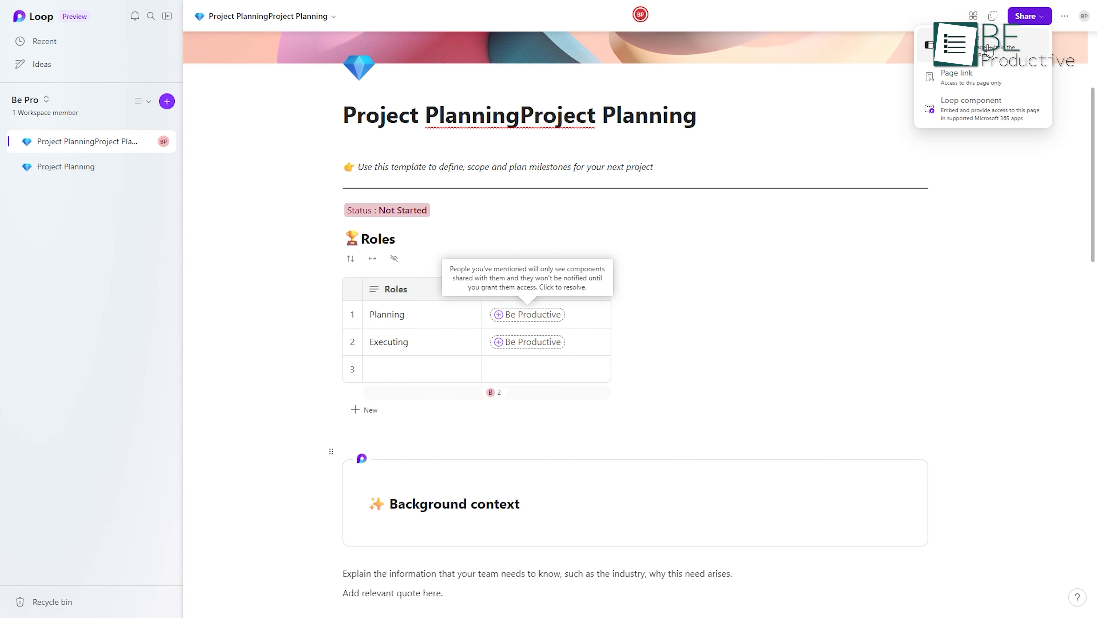